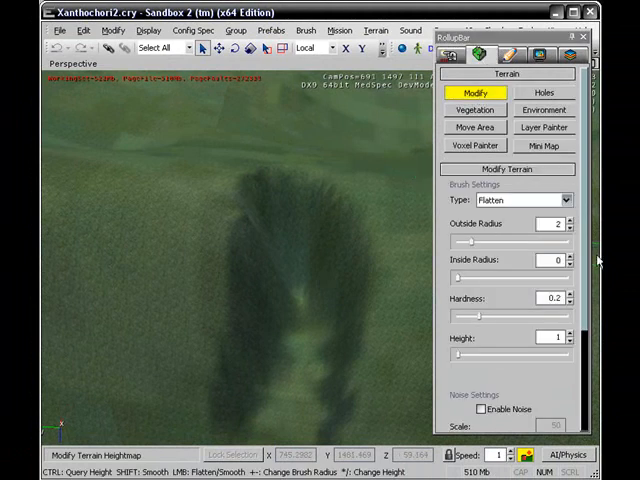
- Leave terrain sculpting and show the Entity categories in the Objects RollupBar
{"action": "left_click", "coordinate": [562, 200]}
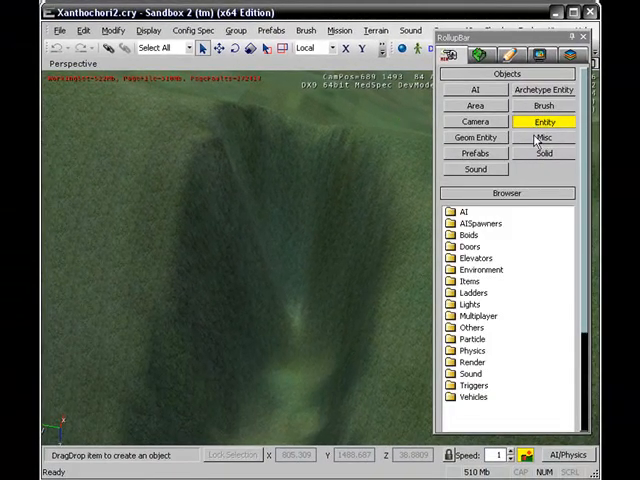
- Browse the brush library into ice > waterfall, select a waterfall brush, then hide the RollupBar
{"action": "left_click", "coordinate": [544, 104]}
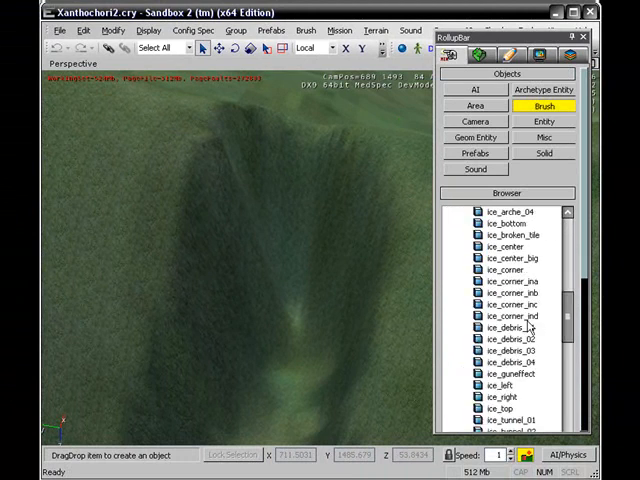
{"action": "scroll", "scroll_direction": "down", "scroll_amount": 3}
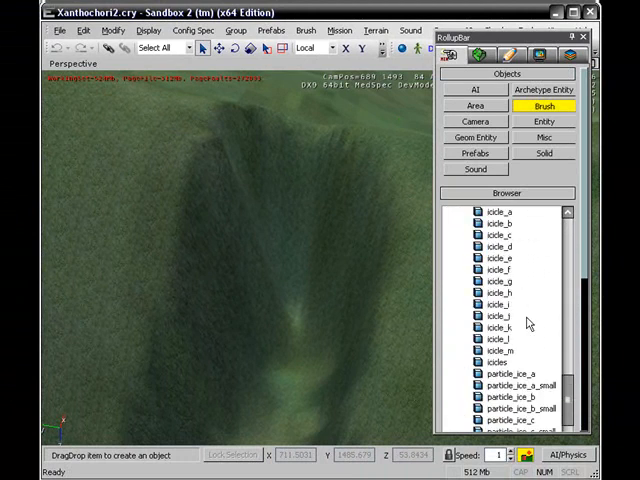
{"action": "left_click", "coordinate": [492, 268]}
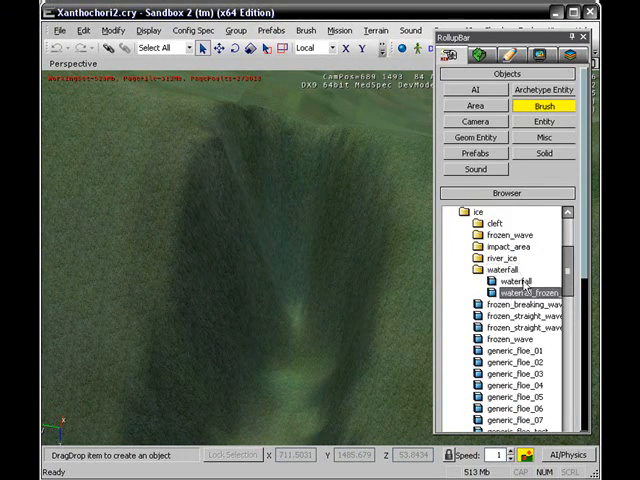
{"action": "left_click", "coordinate": [510, 280]}
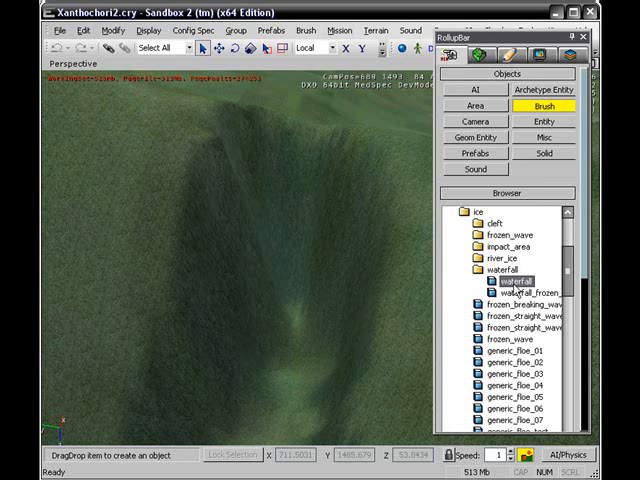
{"action": "left_click", "coordinate": [516, 292]}
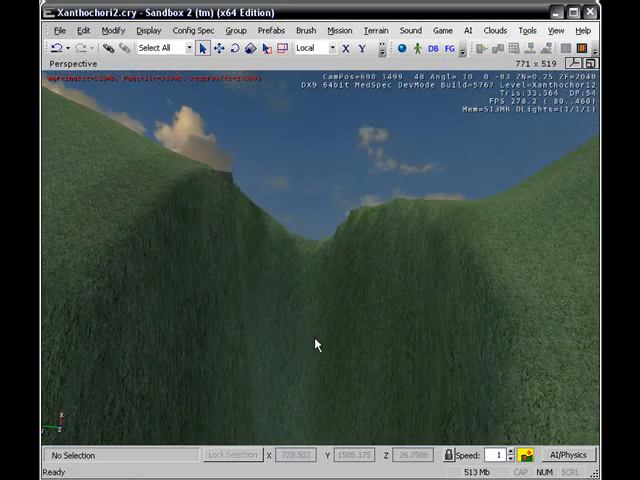
- Load the water.xml particle library in the DataBase View Particles list
{"action": "left_click", "coordinate": [556, 32]}
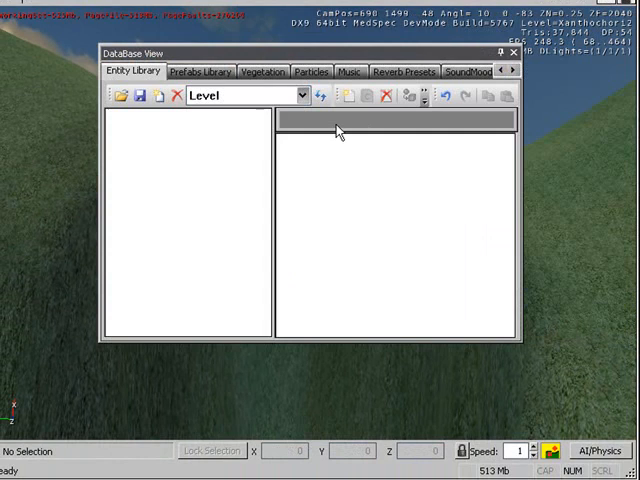
{"action": "left_click", "coordinate": [312, 72]}
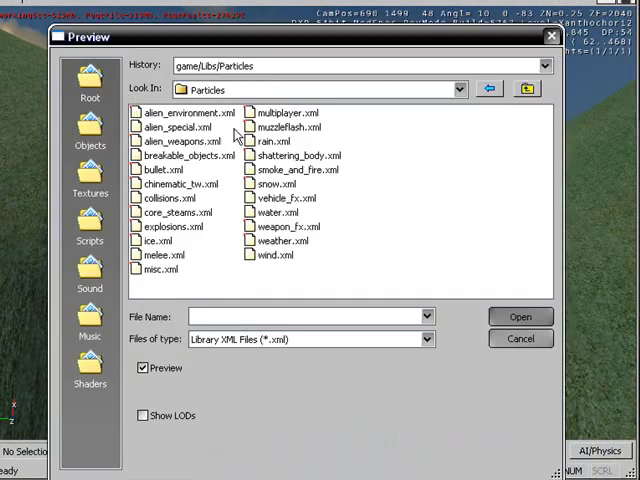
{"action": "left_click", "coordinate": [286, 212]}
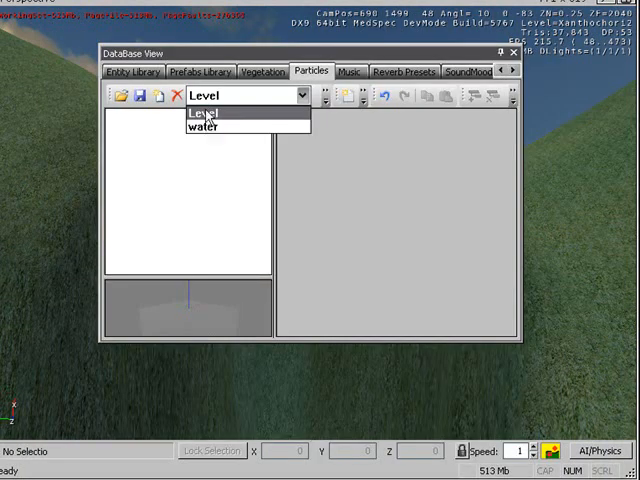
{"action": "left_click", "coordinate": [204, 126]}
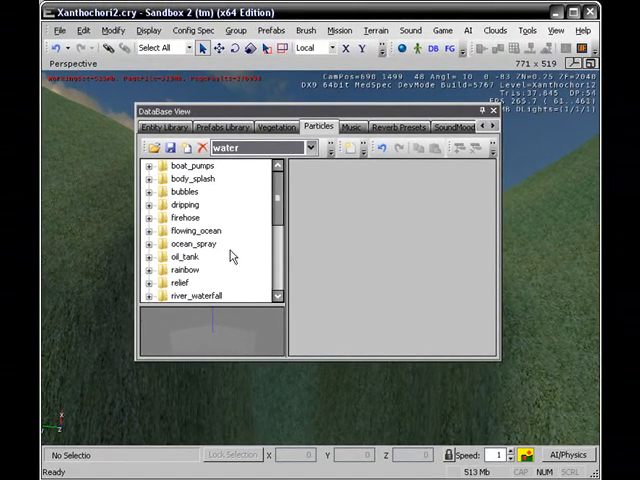
- Select the water effect inside waterfall_big for placement on the canyon wall
{"action": "scroll", "scroll_direction": "down", "scroll_amount": 3}
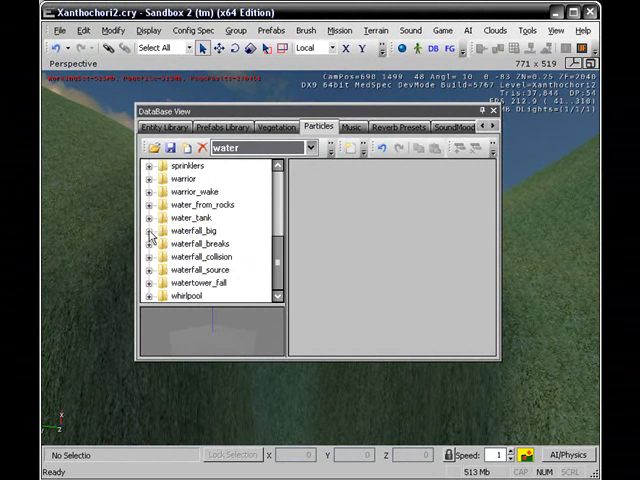
{"action": "left_click", "coordinate": [150, 230]}
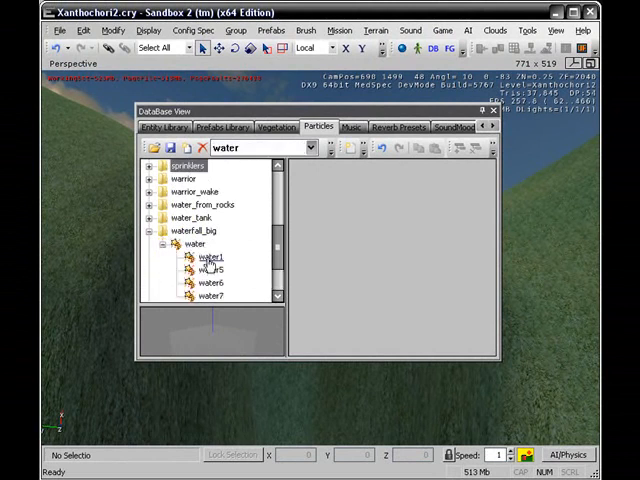
{"action": "left_click", "coordinate": [208, 256]}
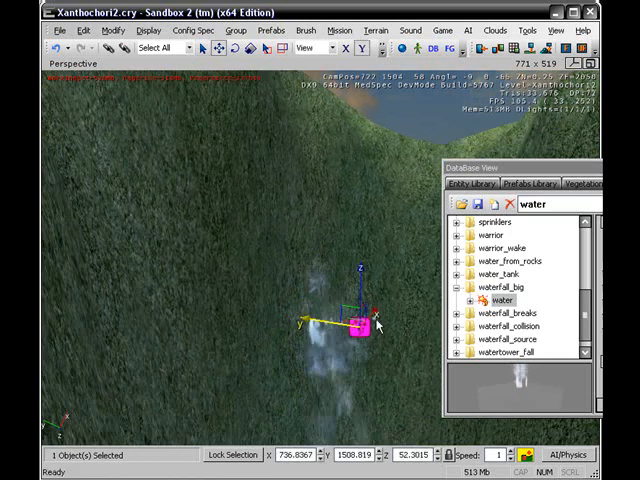
- Move the water emitter into place on the cliff with the gizmo
{"action": "left_click_drag", "start_coordinate": [358, 320], "coordinate": [312, 376]}
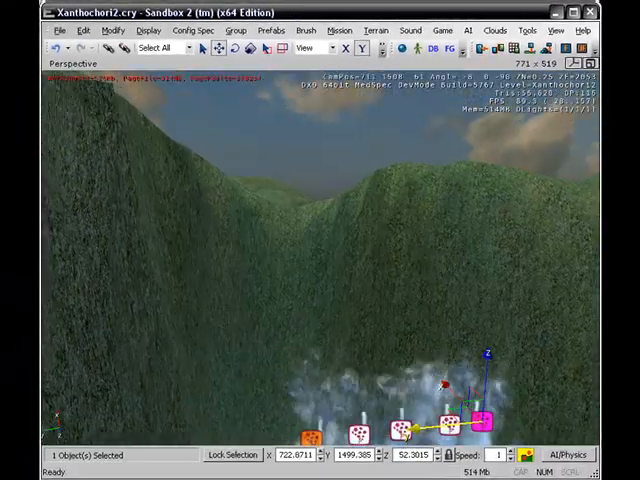
- Select the rainbow effect from the water particle library
{"action": "left_click", "coordinate": [576, 40]}
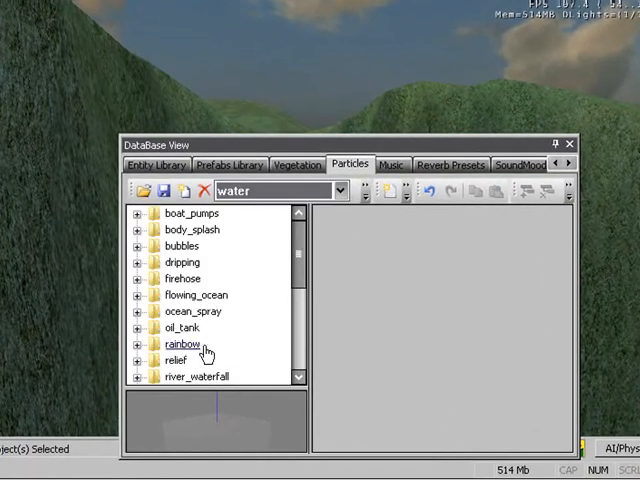
{"action": "left_click", "coordinate": [140, 344]}
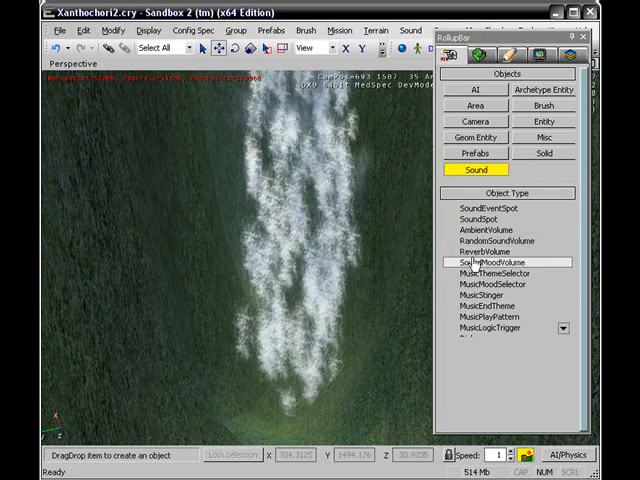
- Place a SoundSpot at the waterfall and browse the environment sounds for its Sound property
{"action": "left_click", "coordinate": [486, 220]}
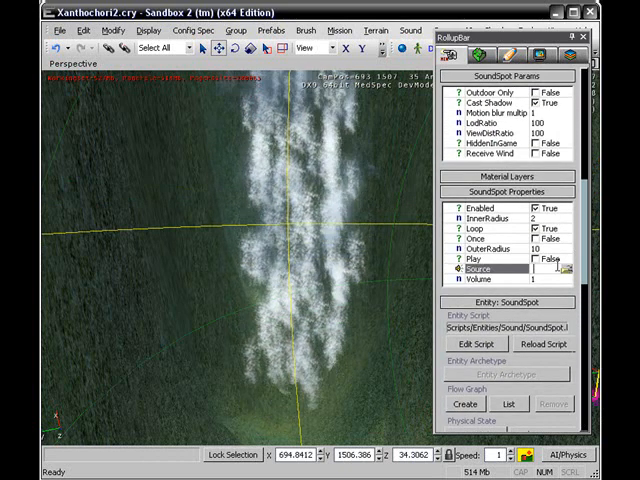
{"action": "left_click", "coordinate": [570, 268]}
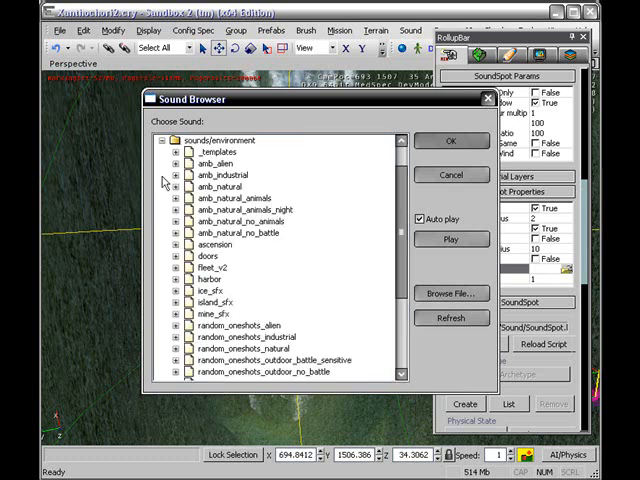
{"action": "scroll", "scroll_direction": "down", "scroll_amount": 3}
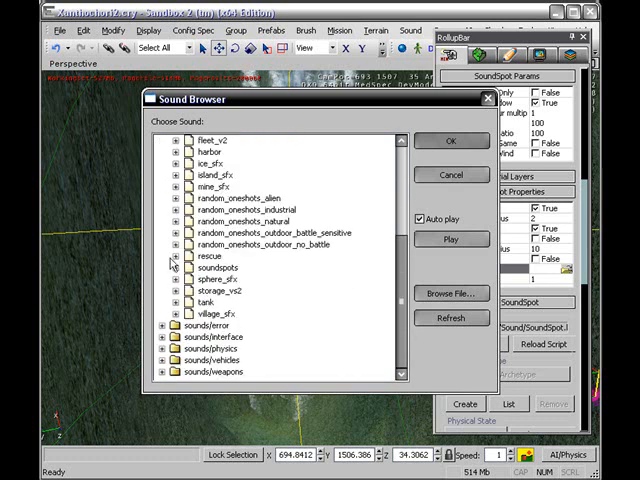